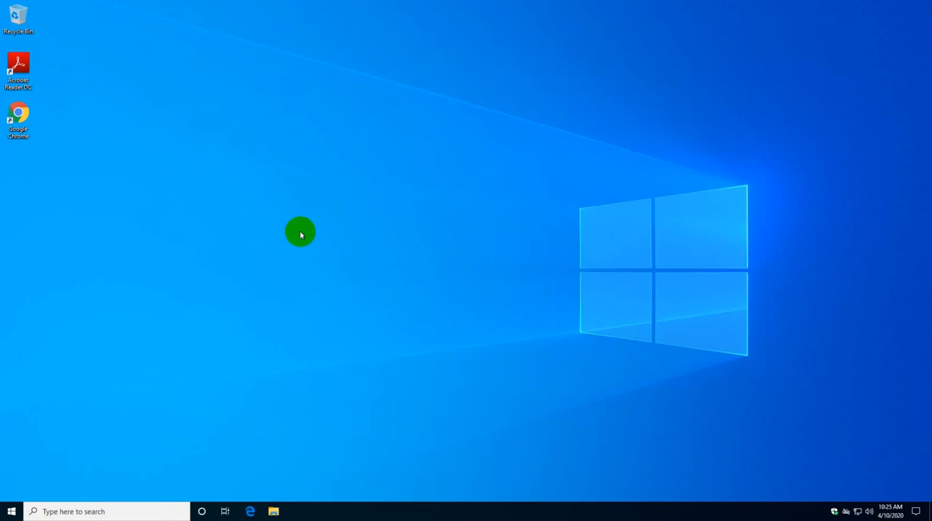
pyautogui.moveTo(294, 232)
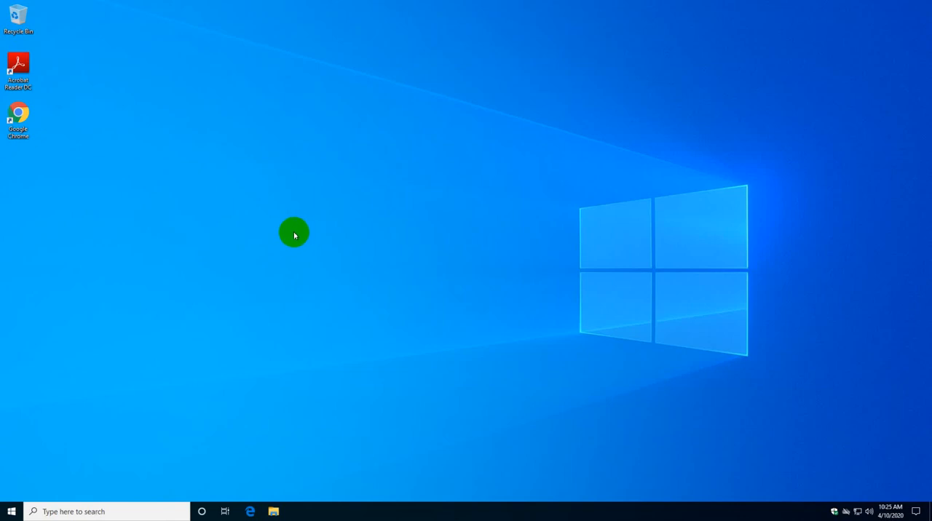
pyautogui.moveTo(279, 240)
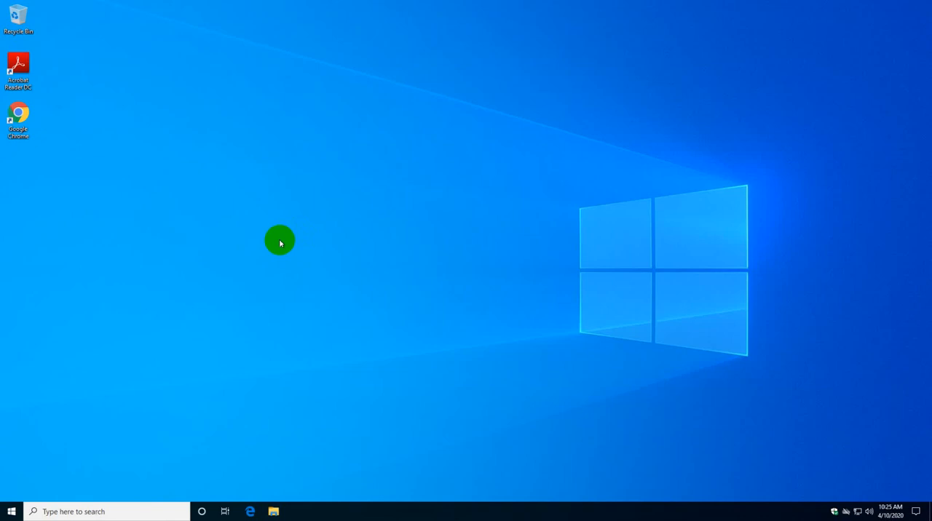
pyautogui.moveTo(280, 238)
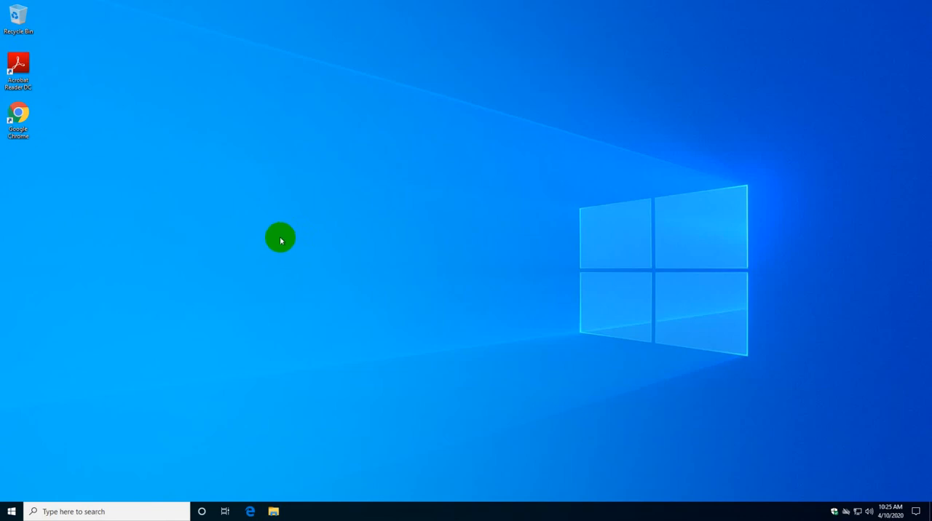
# Search Windows for "updates" and open the Check for updates result in Settings.
pyautogui.click(11, 510)
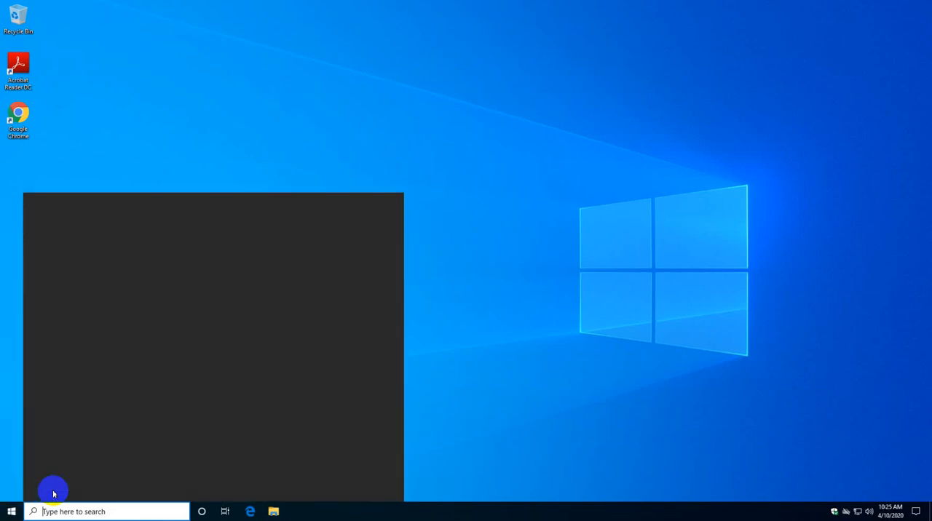
pyautogui.write('updates')
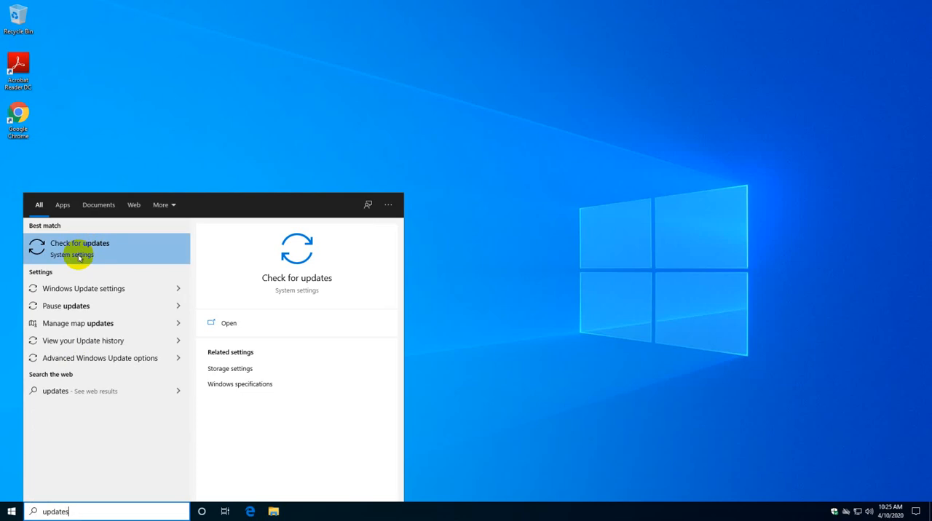
pyautogui.click(80, 247)
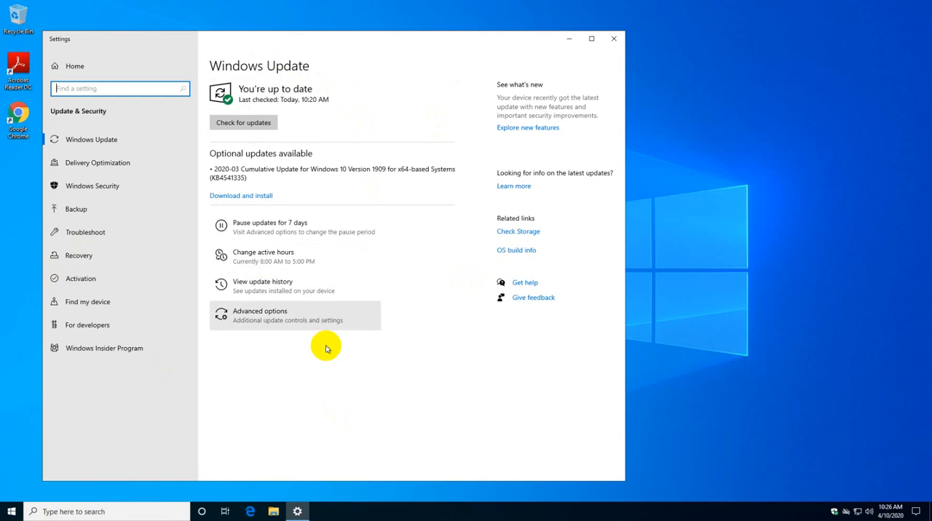
pyautogui.moveTo(613, 40)
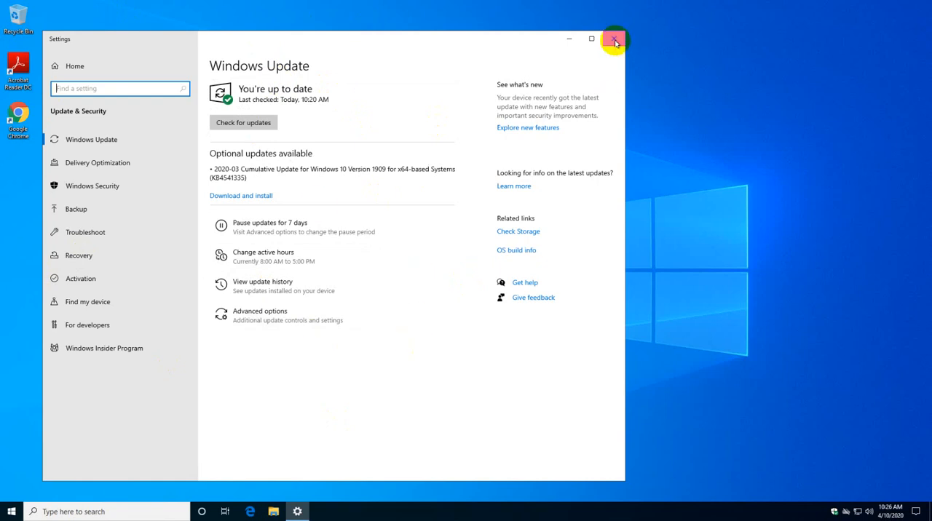
pyautogui.click(614, 37)
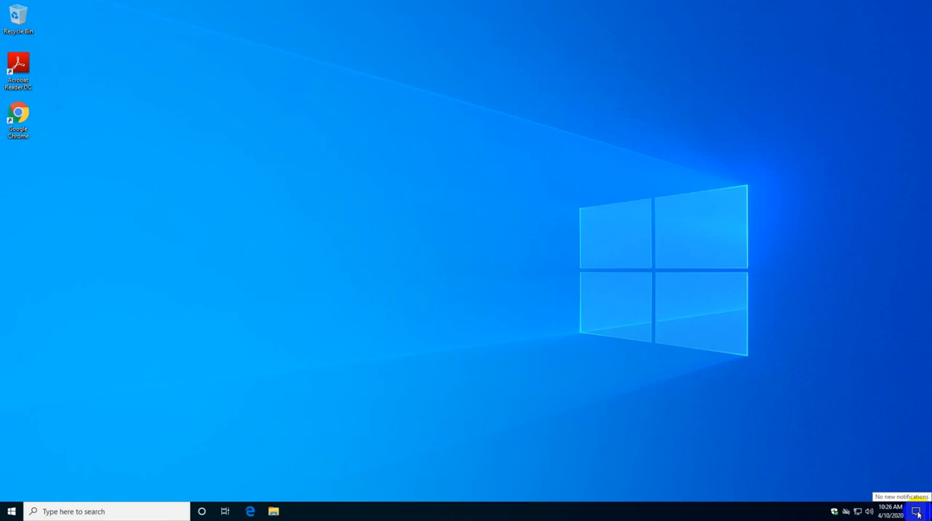
pyautogui.click(921, 515)
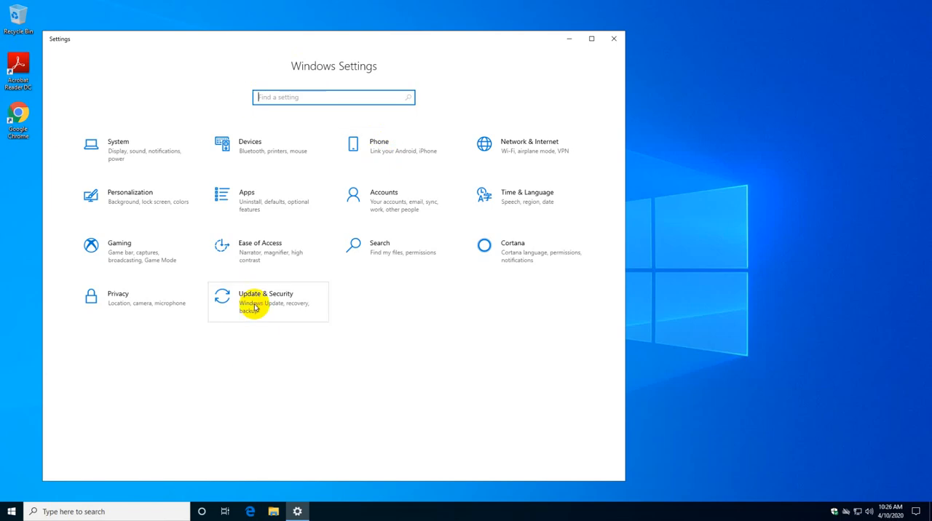
pyautogui.click(265, 302)
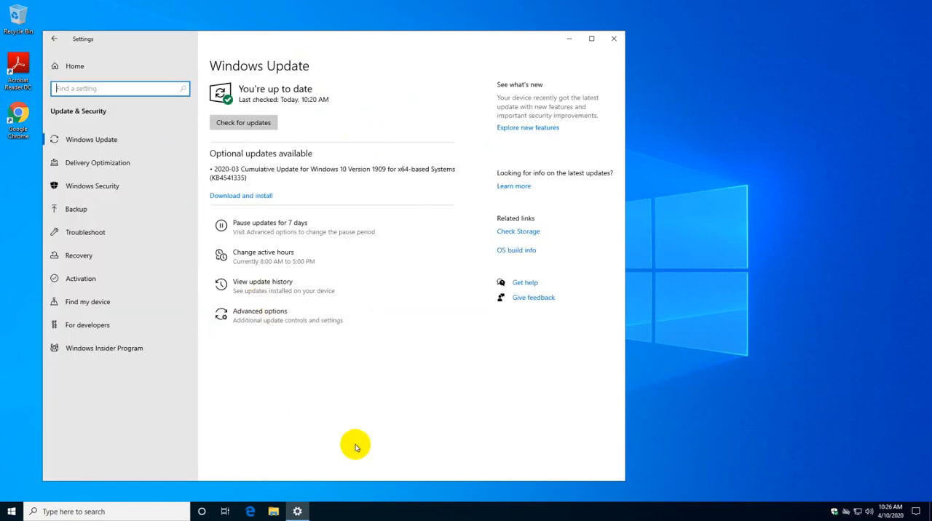
pyautogui.moveTo(356, 444)
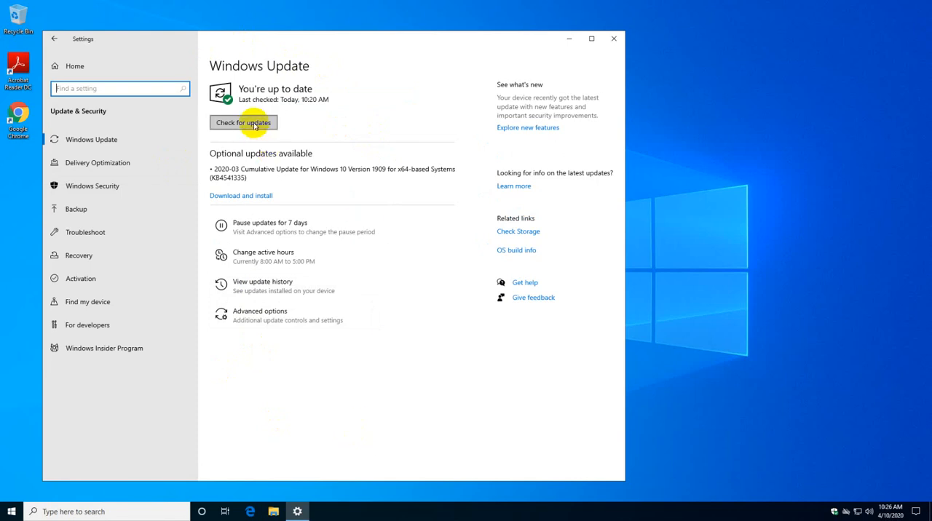
# Run a fresh Windows Update check from the Windows Update page.
pyautogui.click(243, 122)
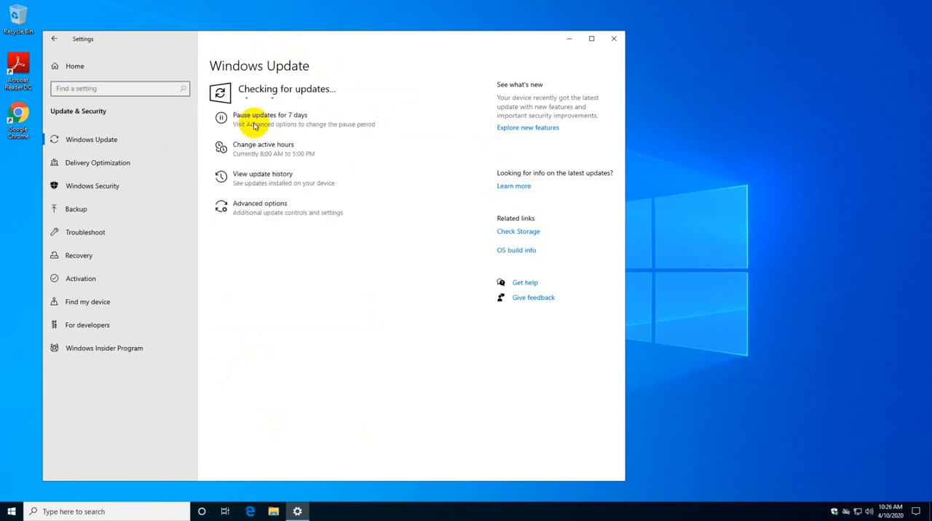
pyautogui.moveTo(315, 329)
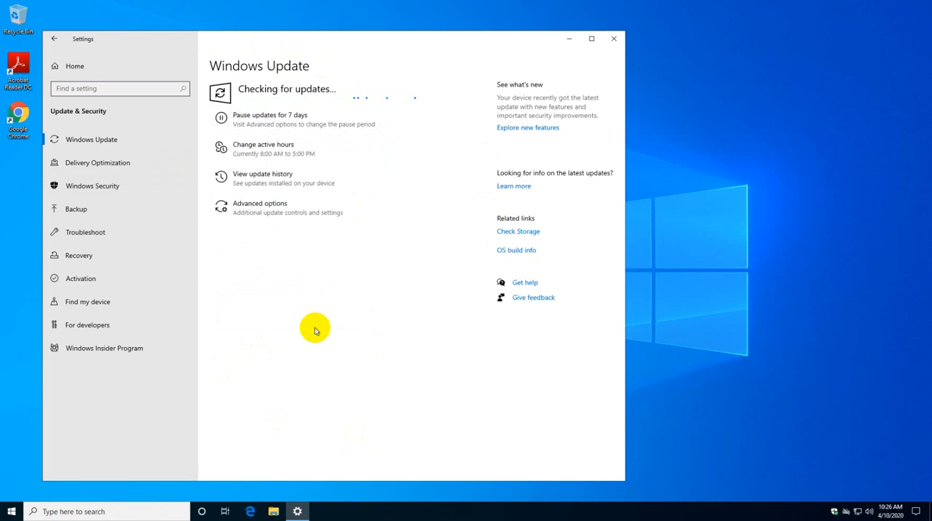
pyautogui.moveTo(315, 335)
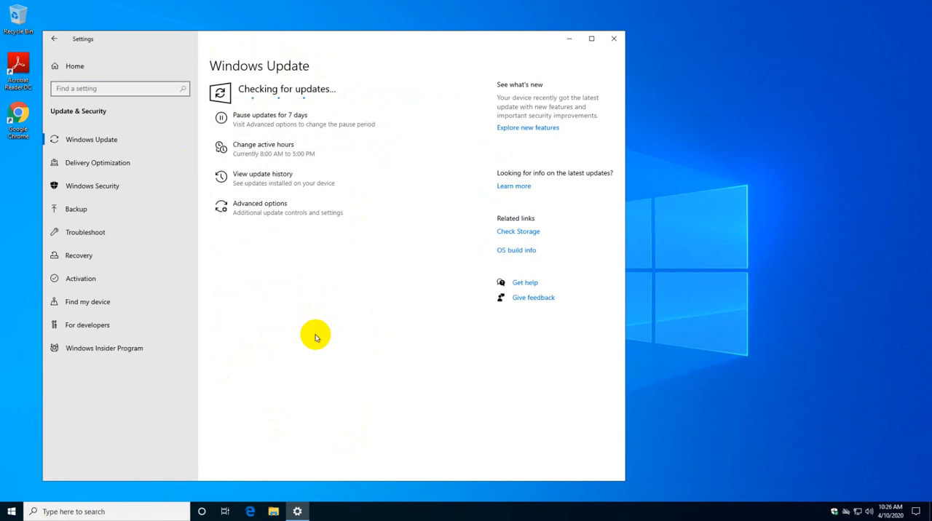
pyautogui.moveTo(316, 338)
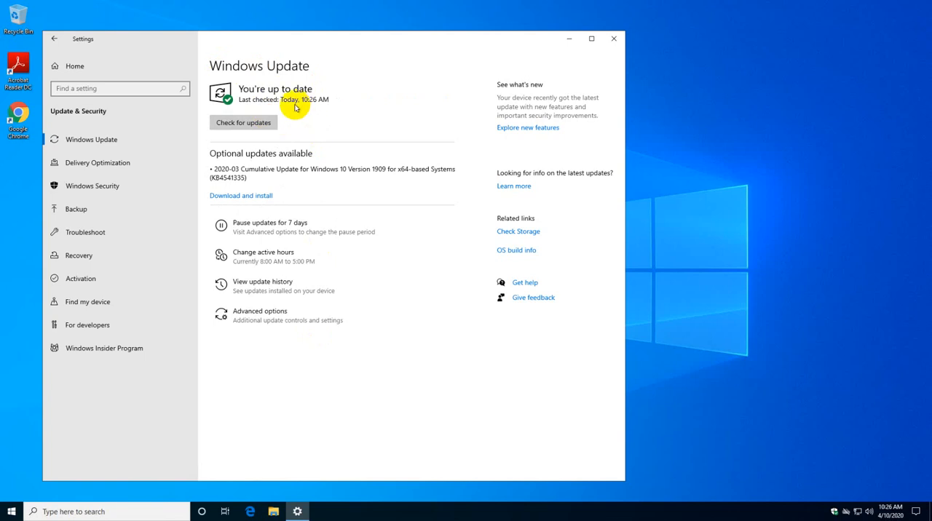
pyautogui.moveTo(310, 106)
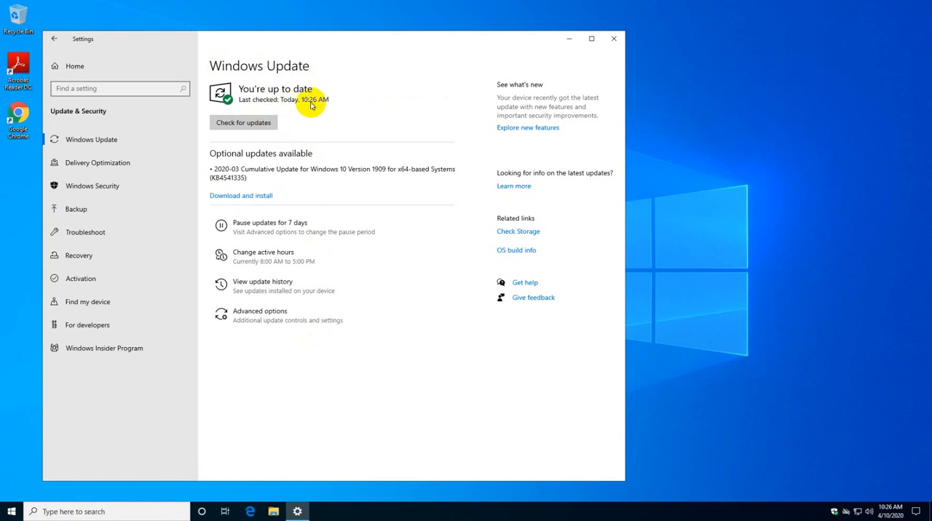
pyautogui.moveTo(316, 107)
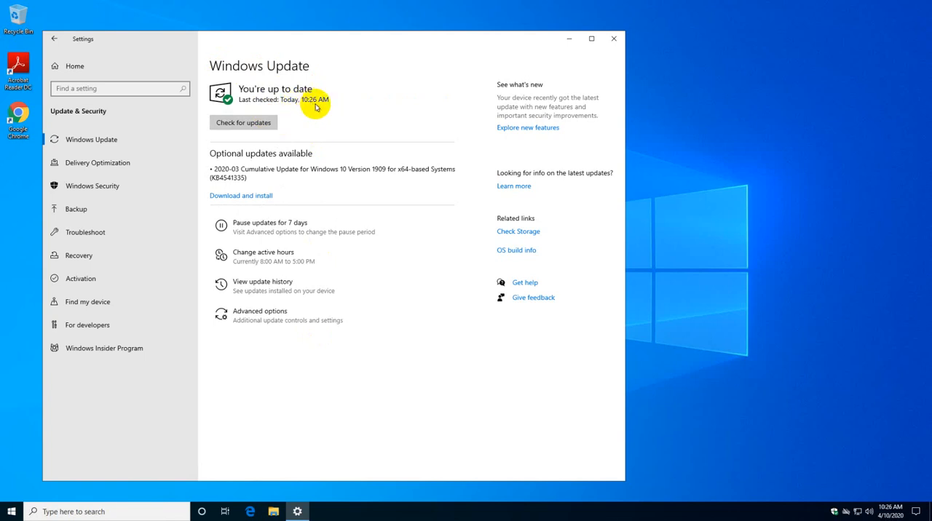
pyautogui.moveTo(211, 153)
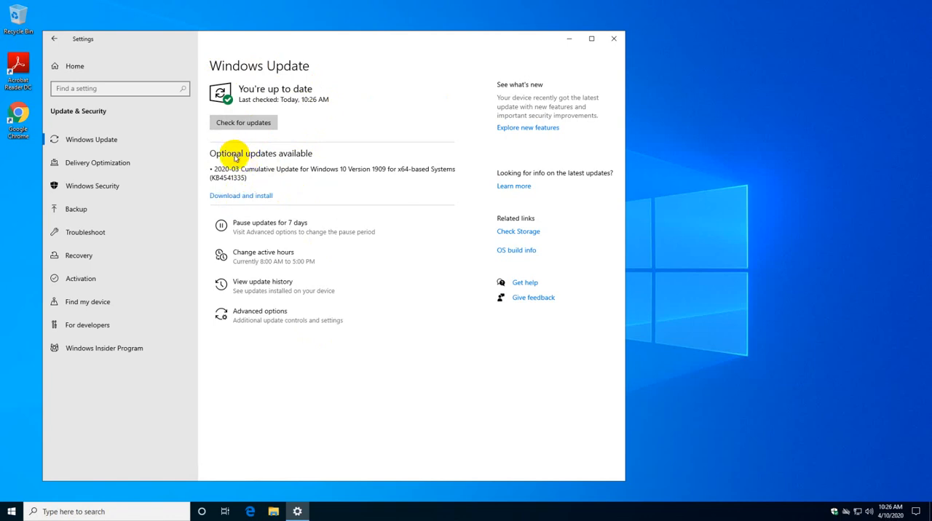
pyautogui.moveTo(407, 275)
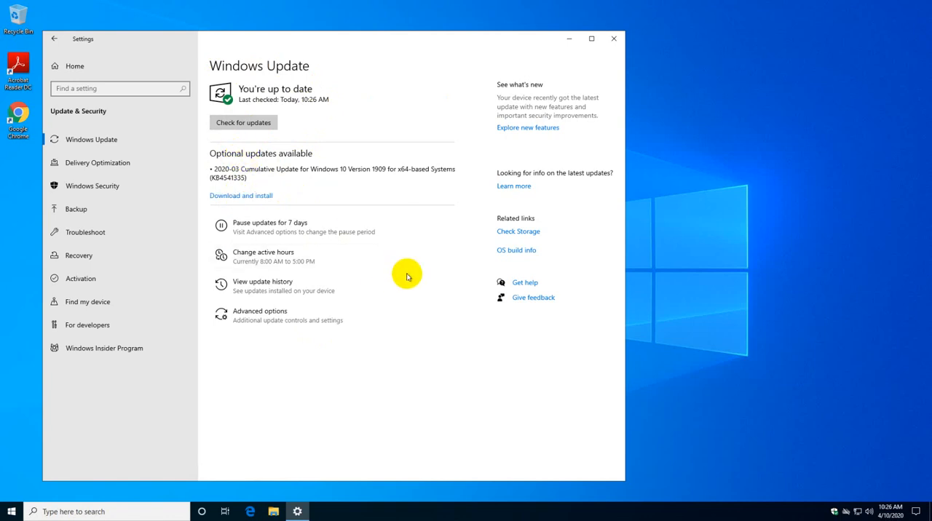
pyautogui.moveTo(397, 274)
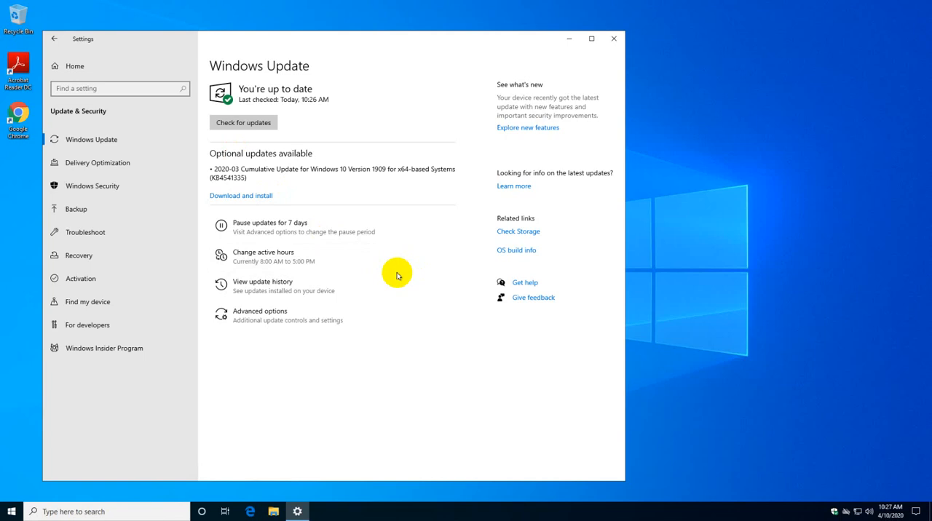
pyautogui.moveTo(397, 275)
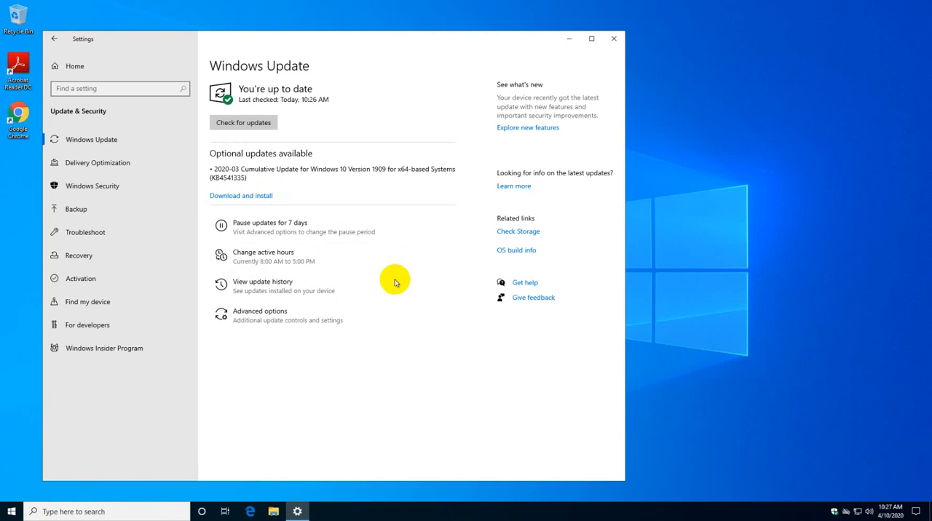
pyautogui.moveTo(392, 335)
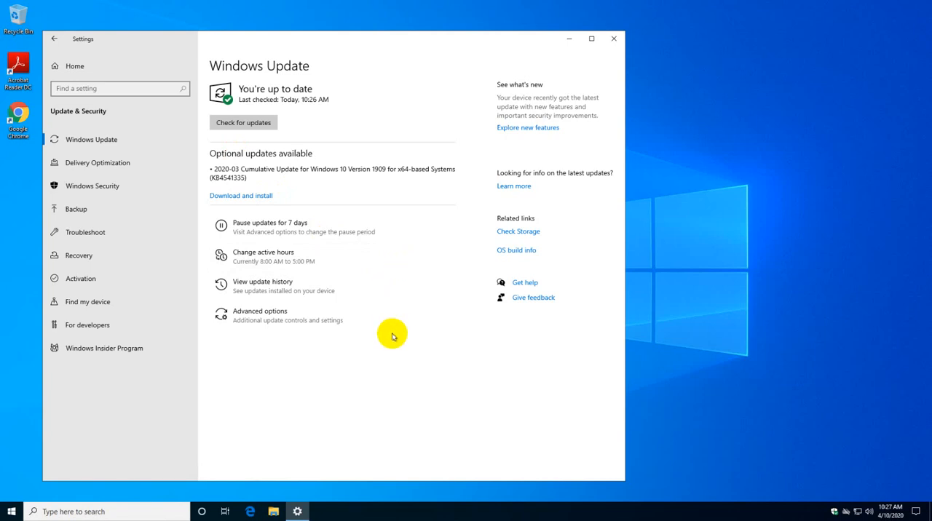